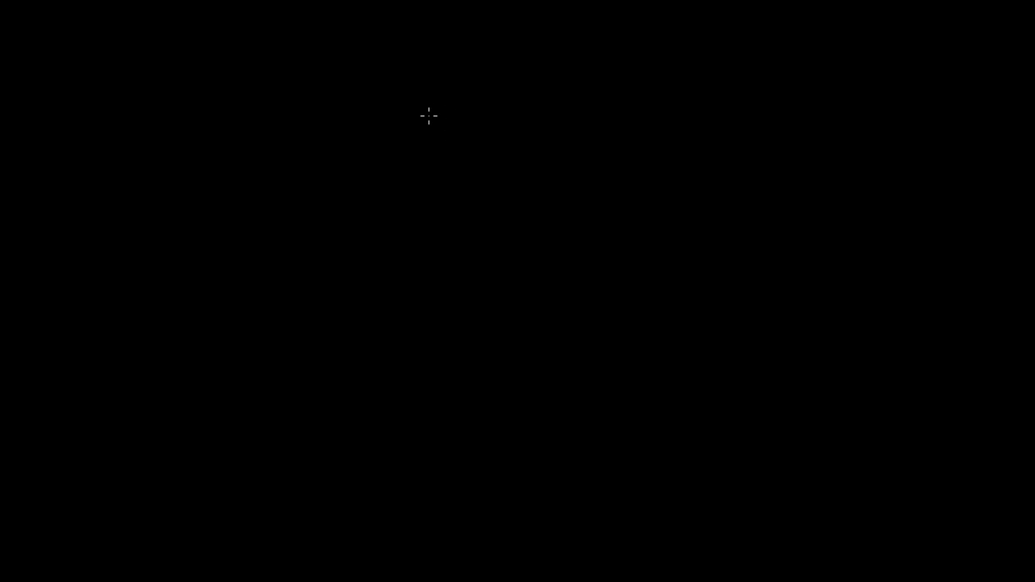
pyautogui.moveTo(375, 35)
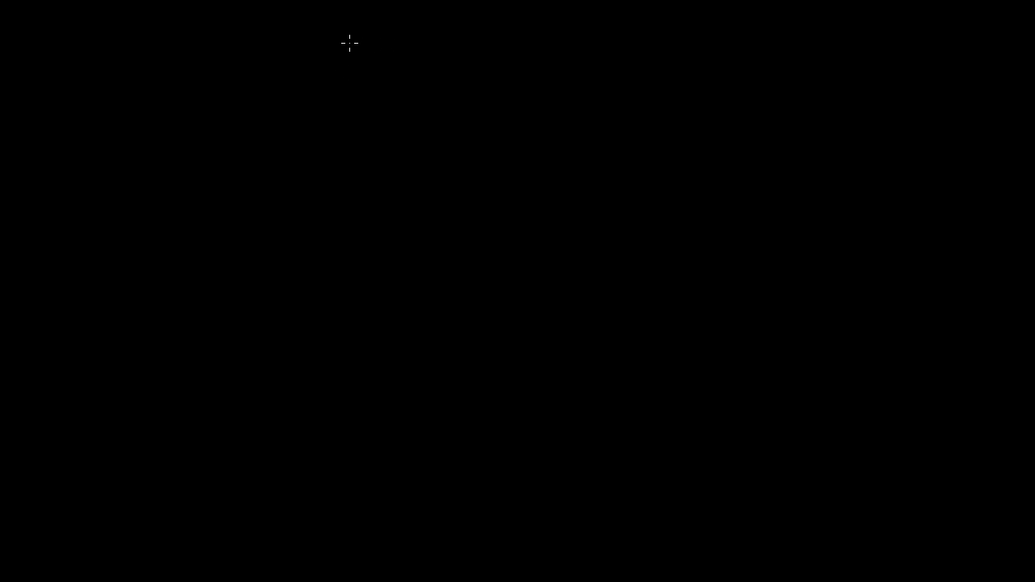
# Handwrite and underline the yellow title 'Gregor Mendel' at the top of the canvas
pyautogui.moveTo(348, 28); pyautogui.dragTo(404, 89)
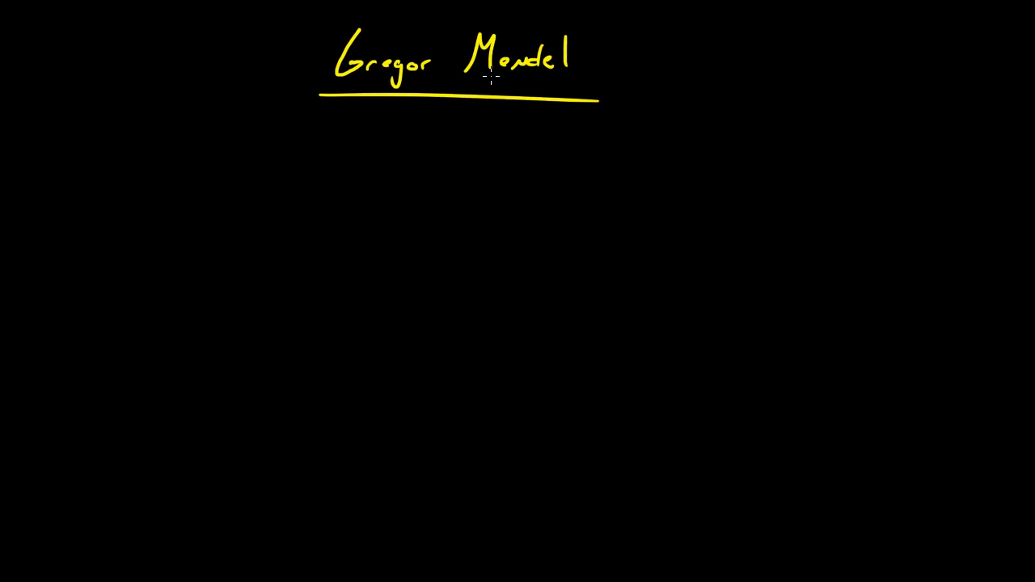
pyautogui.moveTo(490, 77)
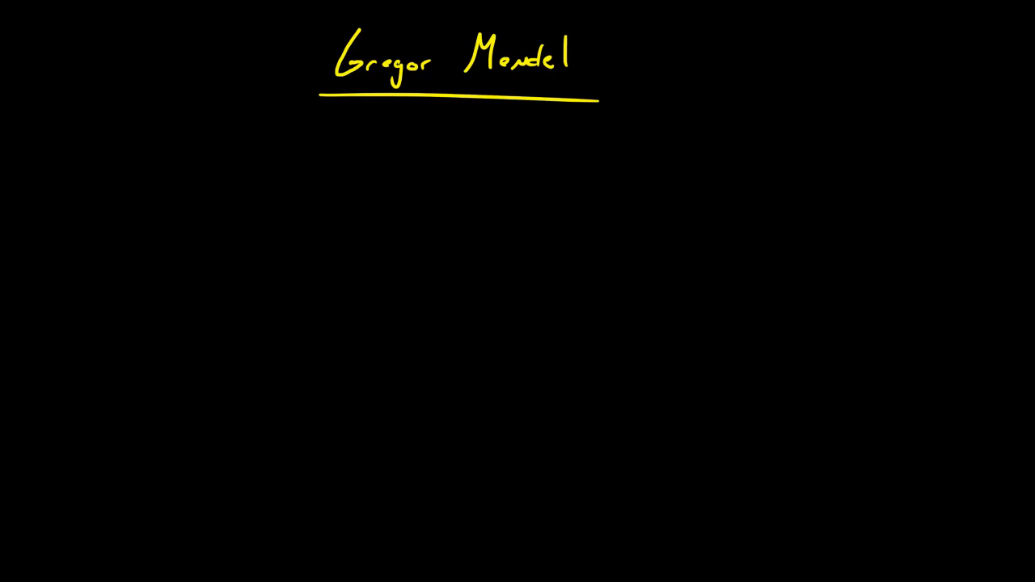
pyautogui.moveTo(108, 161)
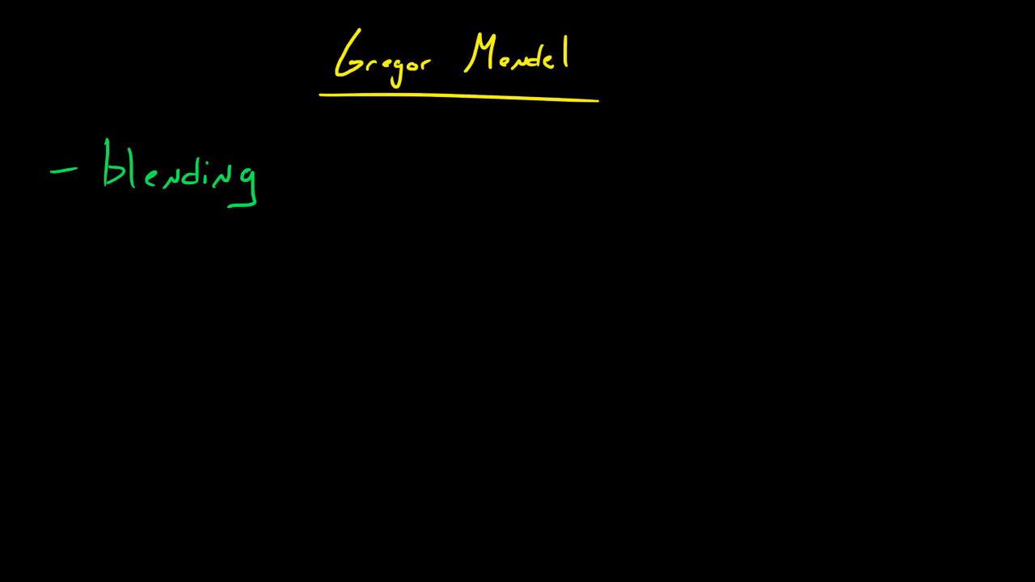
pyautogui.moveTo(193, 381)
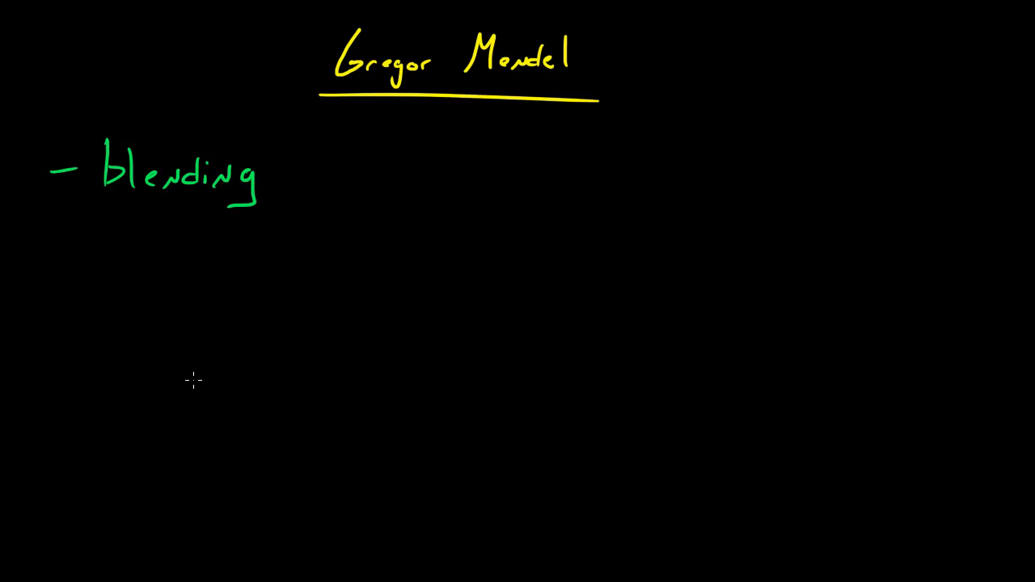
pyautogui.moveTo(229, 282)
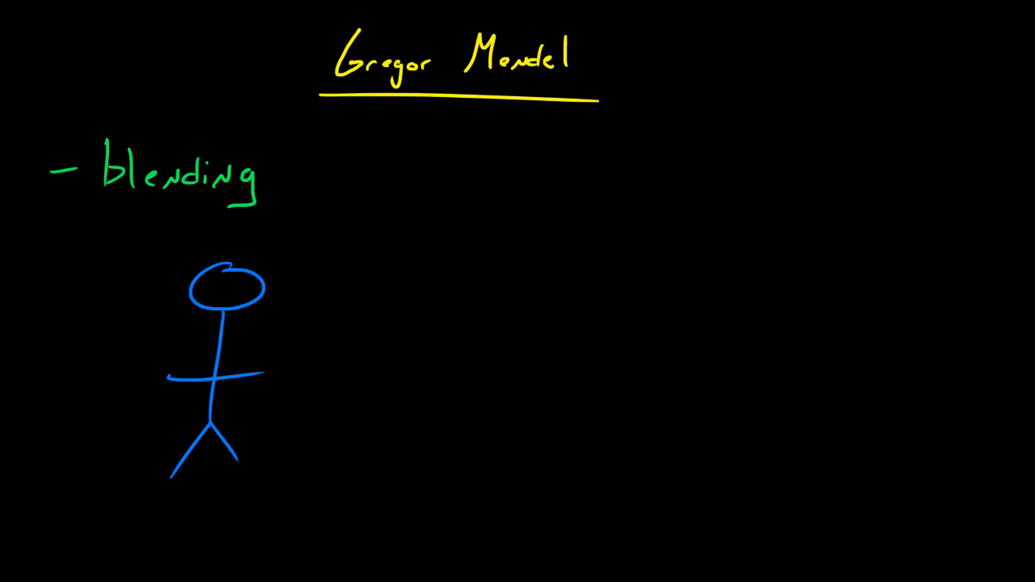
# Draw a small pink stick figure right of the blue one, then two green offspring figures between them
pyautogui.moveTo(461, 372); pyautogui.dragTo(500, 372)
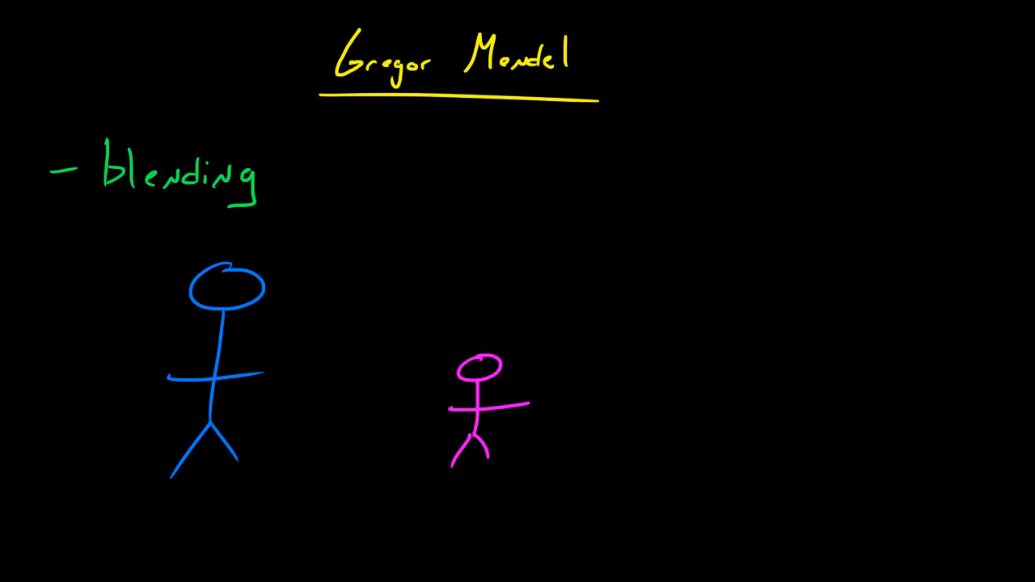
pyautogui.moveTo(310, 328)
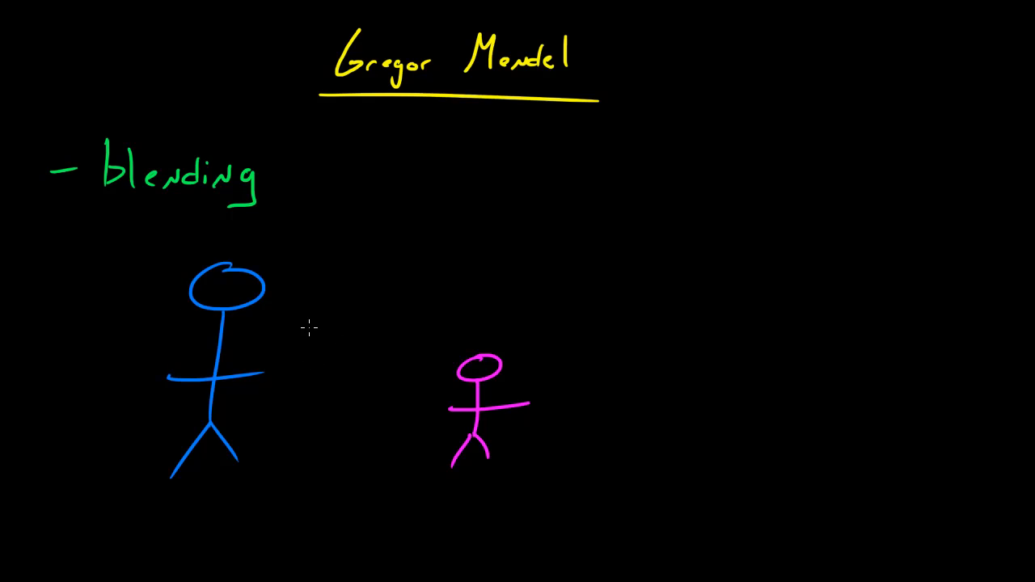
pyautogui.moveTo(304, 323); pyautogui.dragTo(316, 457)
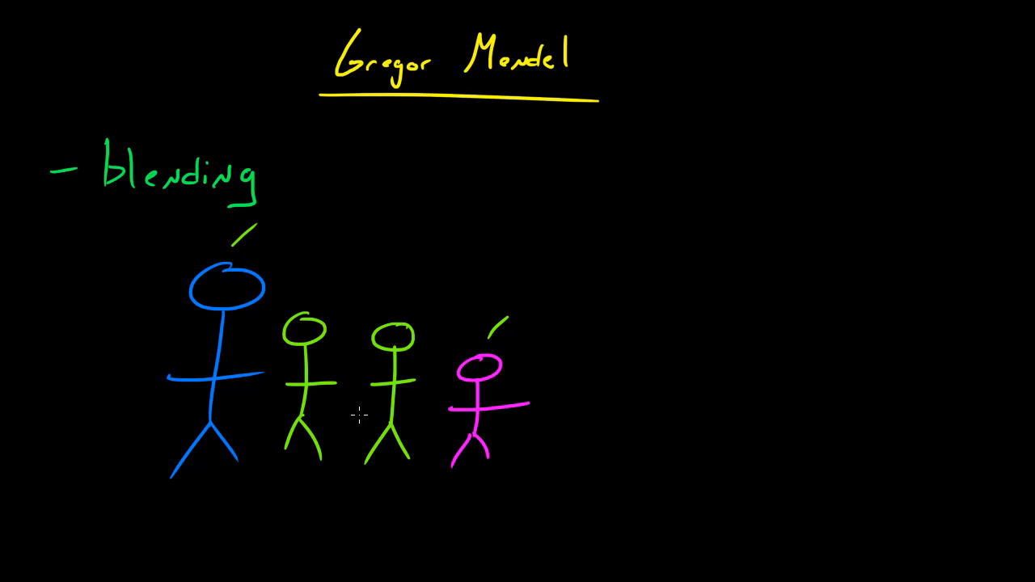
pyautogui.moveTo(328, 35)
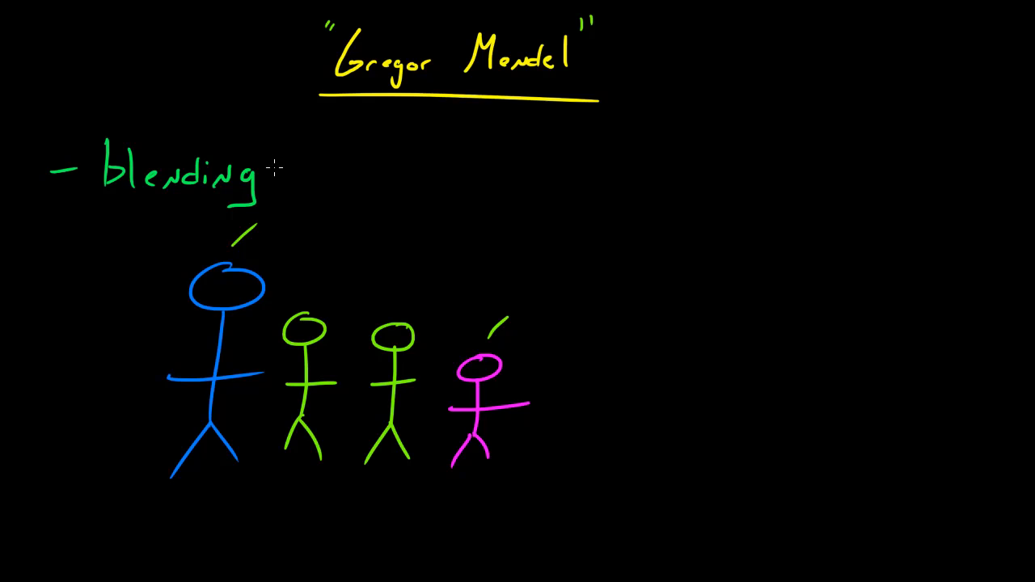
pyautogui.moveTo(372, 254)
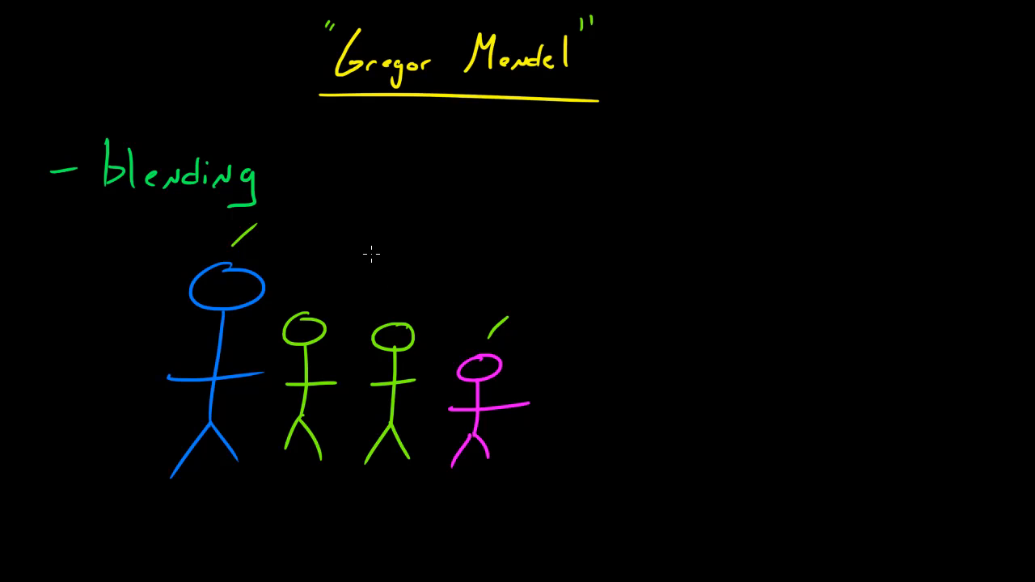
# Draw a green wavy pea-plant stem, then sketch its flower and pea pod
pyautogui.moveTo(720, 223); pyautogui.dragTo(749, 461)
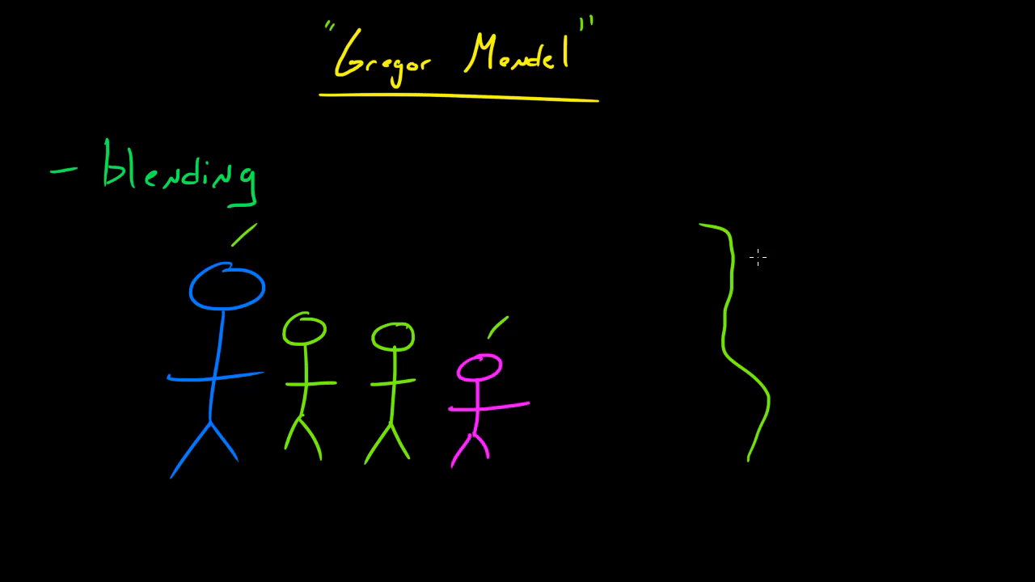
pyautogui.moveTo(756, 257)
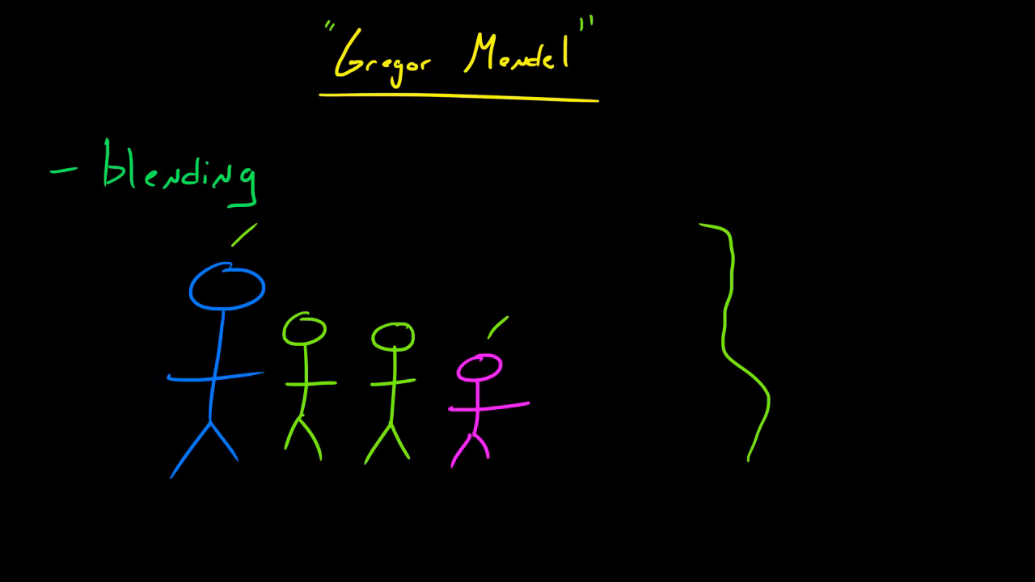
pyautogui.moveTo(667, 152)
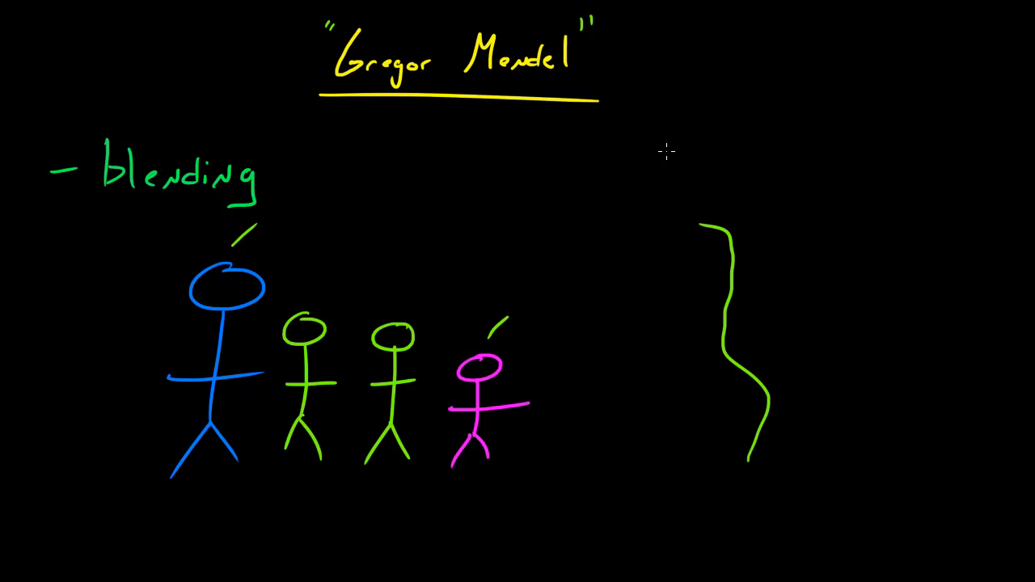
pyautogui.moveTo(659, 129); pyautogui.dragTo(768, 174)
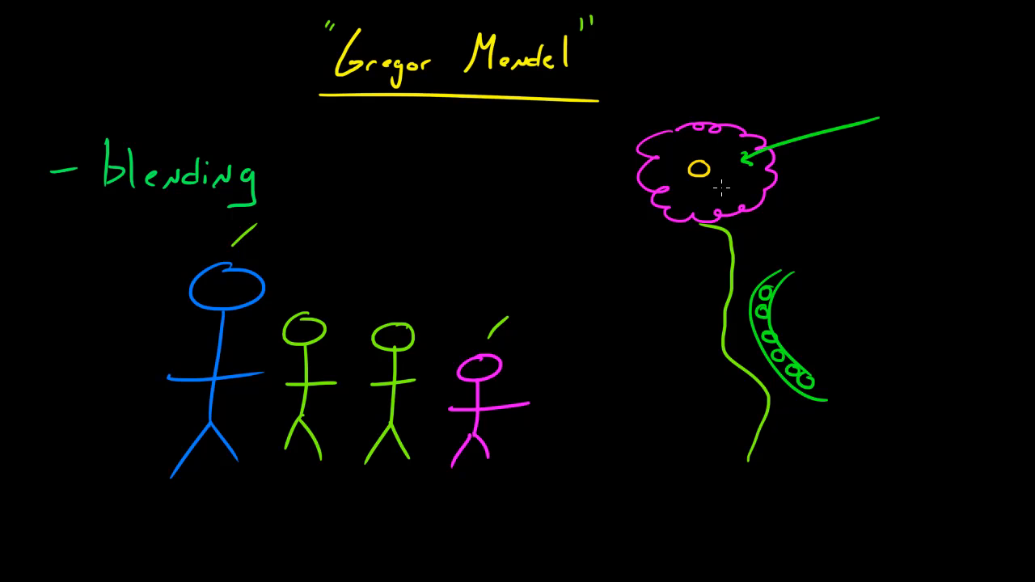
# Draw a green arrow to the pea pod and a tall vertical bracket right of the plant
pyautogui.moveTo(890, 263); pyautogui.dragTo(797, 340)
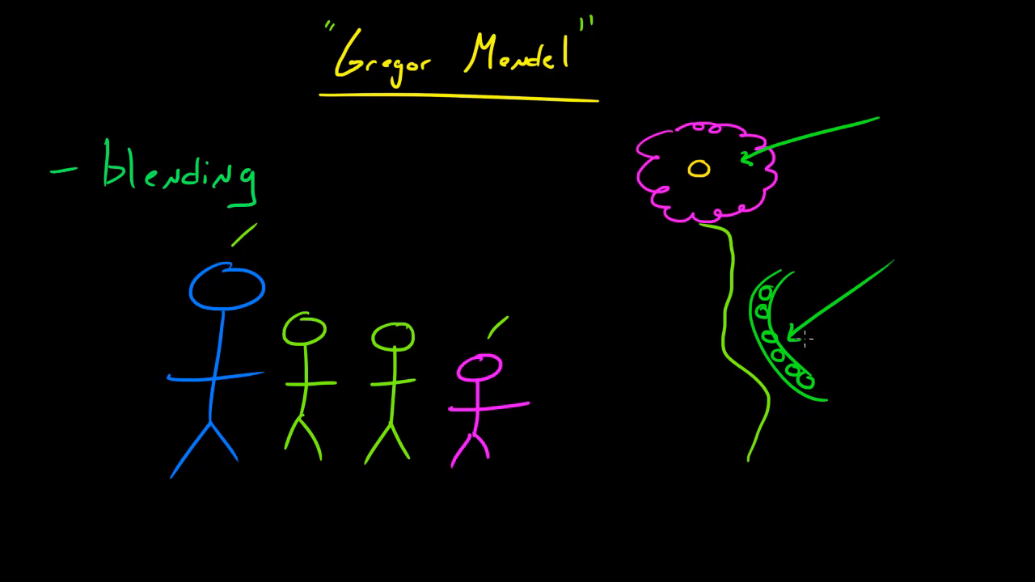
pyautogui.moveTo(919, 214)
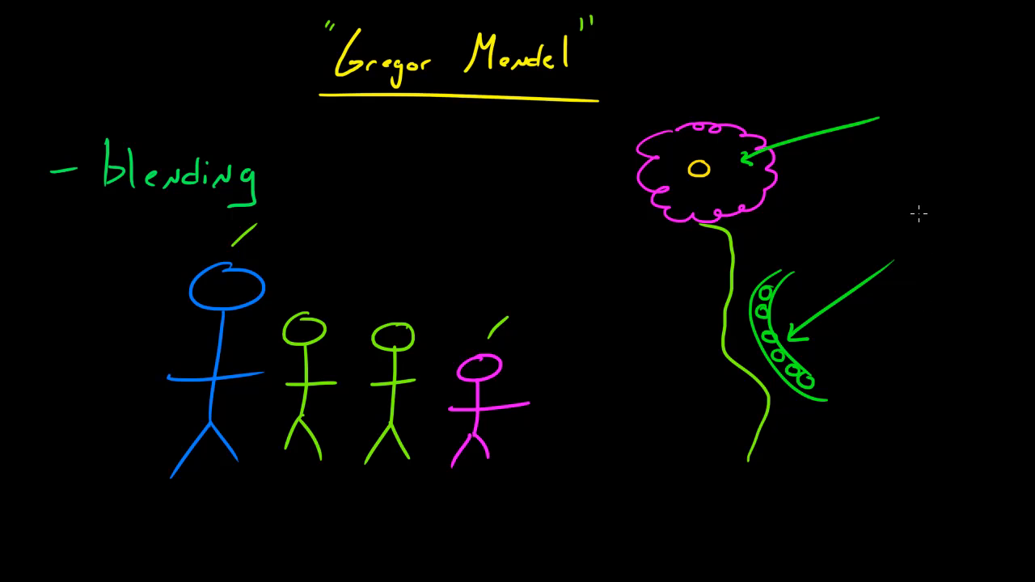
pyautogui.moveTo(938, 109); pyautogui.dragTo(934, 437)
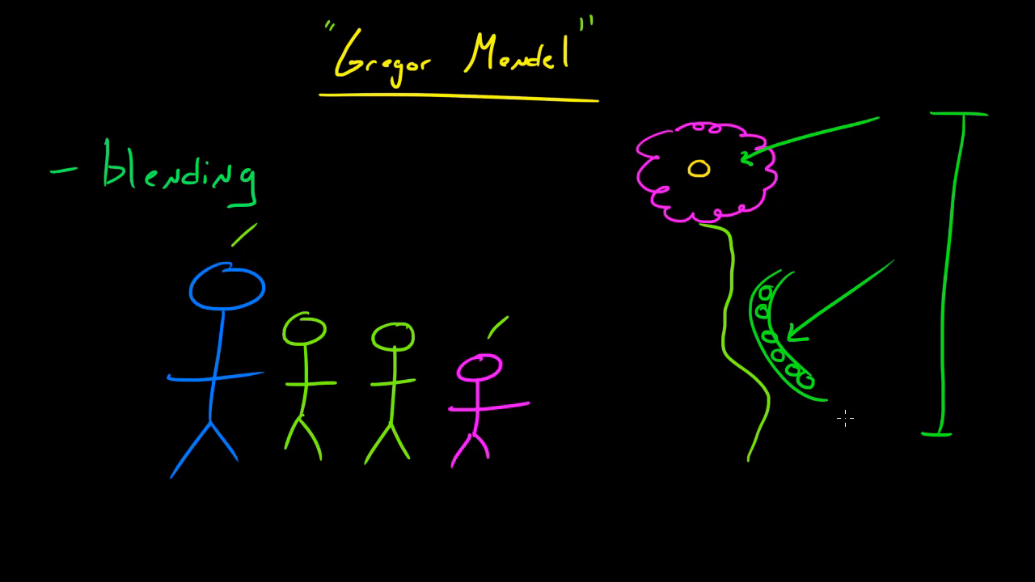
pyautogui.moveTo(522, 396)
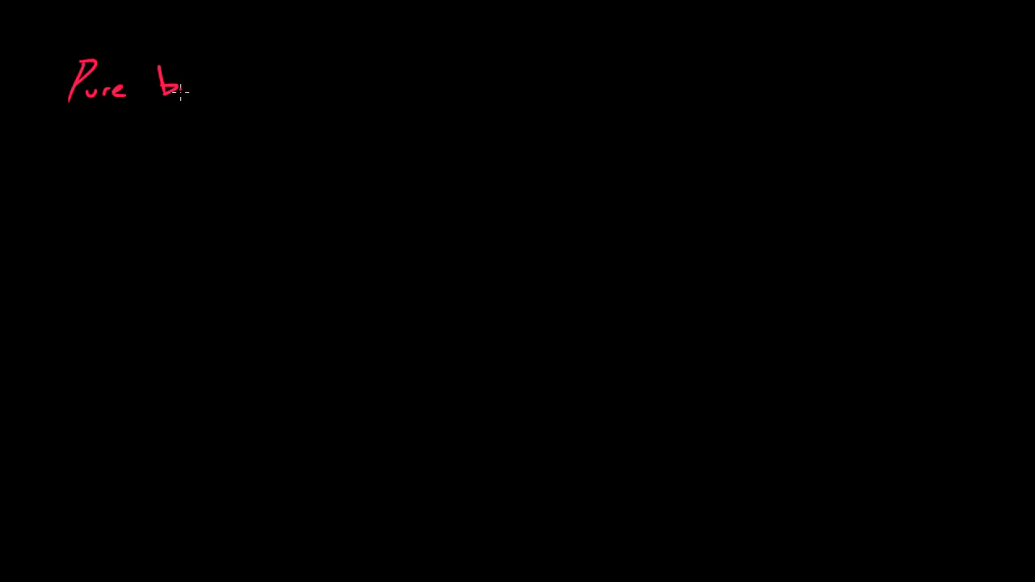
# Write the red 'Pure-breeding' heading, draw a green plant, and add an arrow to the red plants
pyautogui.write('breeding')
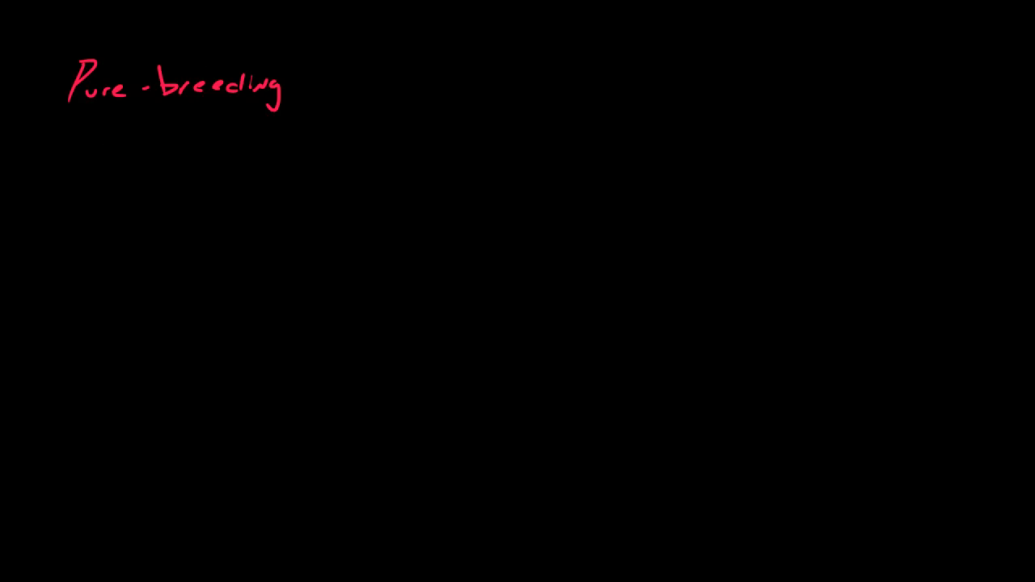
pyautogui.moveTo(133, 210)
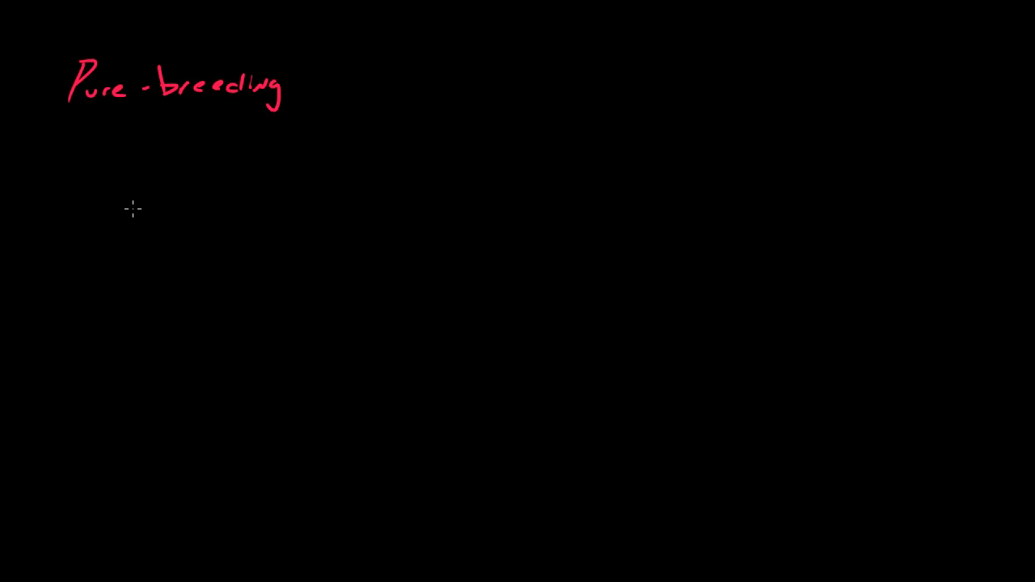
pyautogui.moveTo(121, 206); pyautogui.dragTo(121, 453)
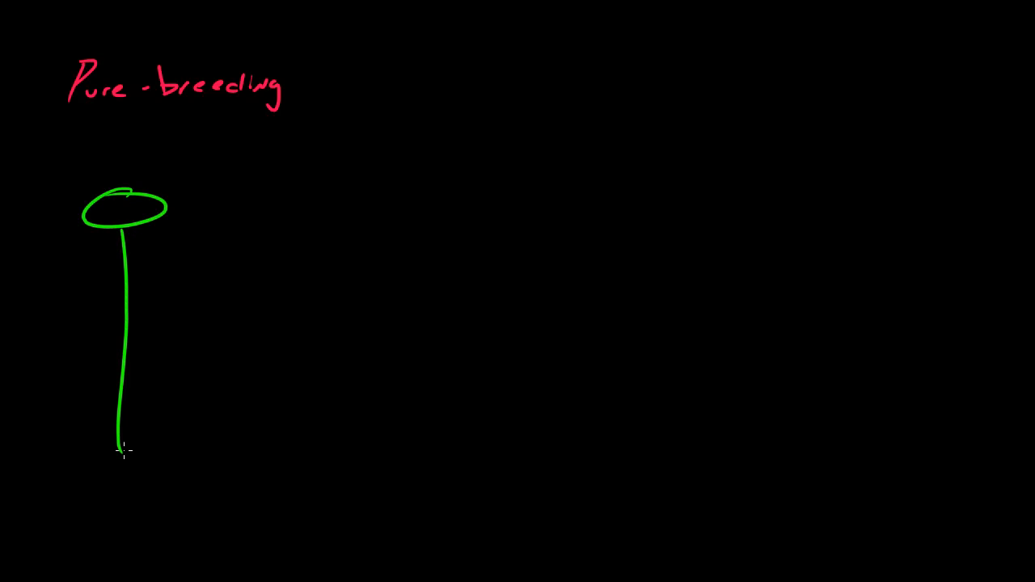
pyautogui.moveTo(136, 451)
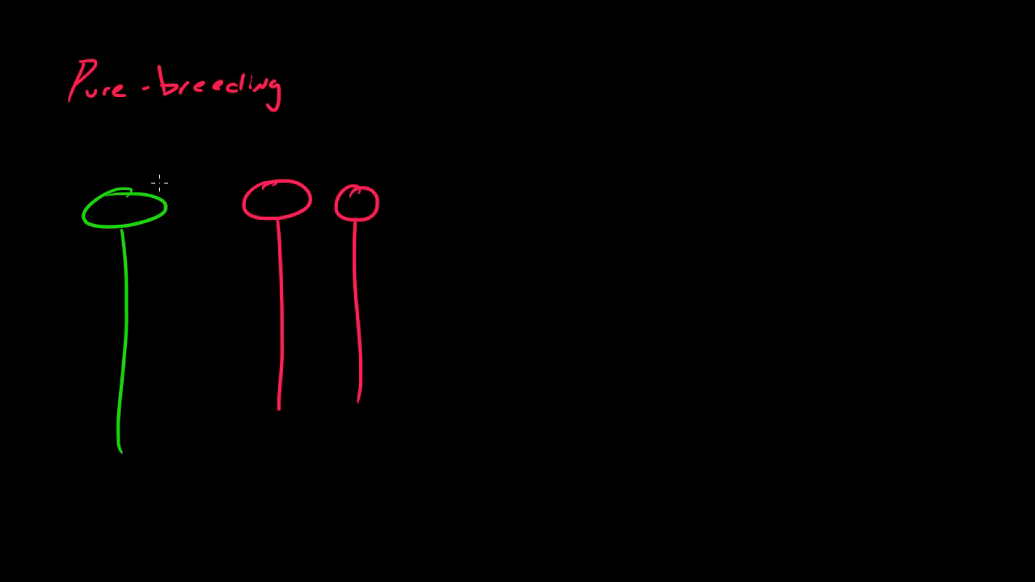
pyautogui.moveTo(157, 182); pyautogui.dragTo(257, 174)
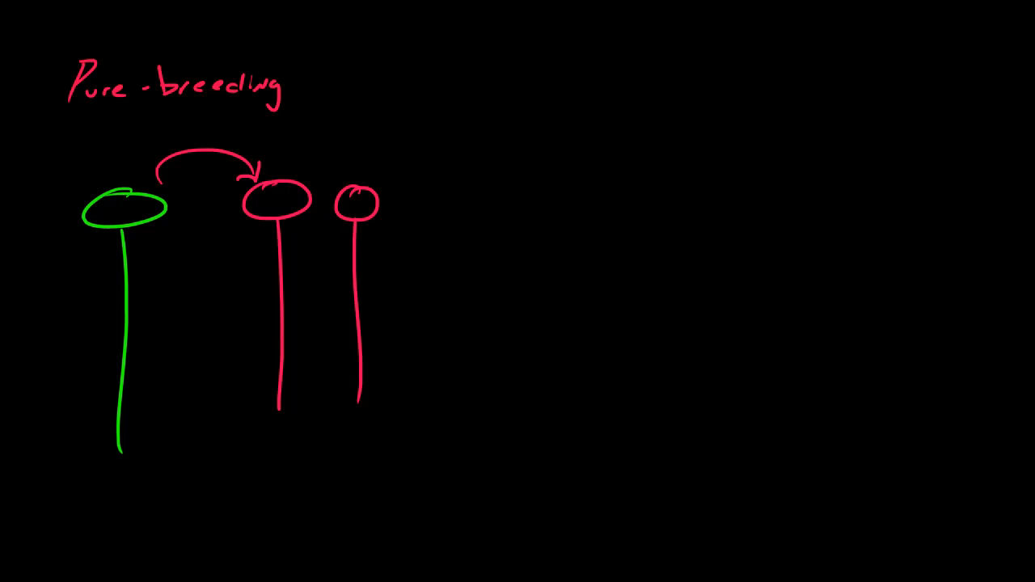
# Sketch the blue plant with a yellow arrow to two yellow plants, and underline 'Pure-breeding' in yellow
pyautogui.moveTo(546, 340); pyautogui.dragTo(546, 453)
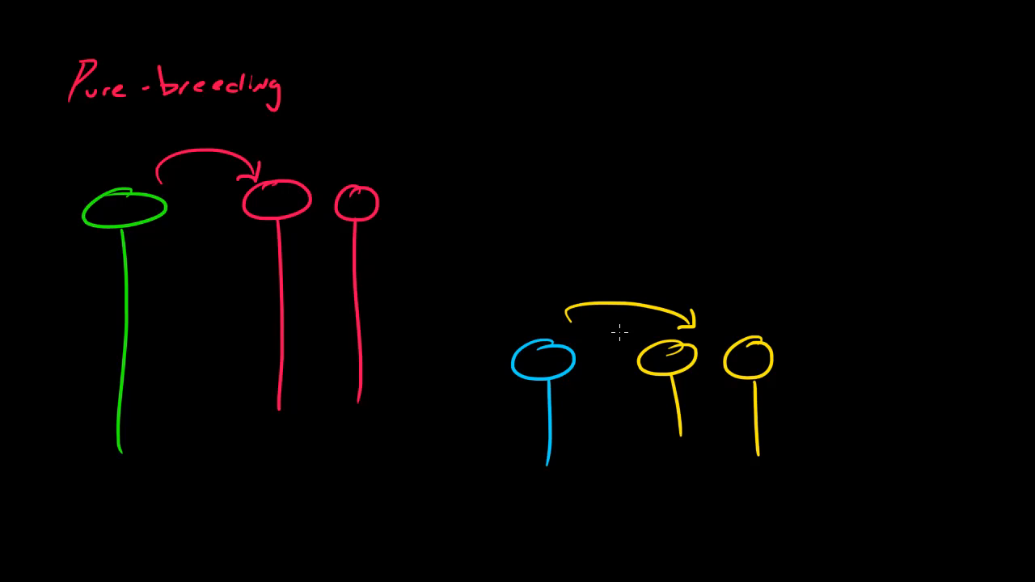
pyautogui.moveTo(99, 117)
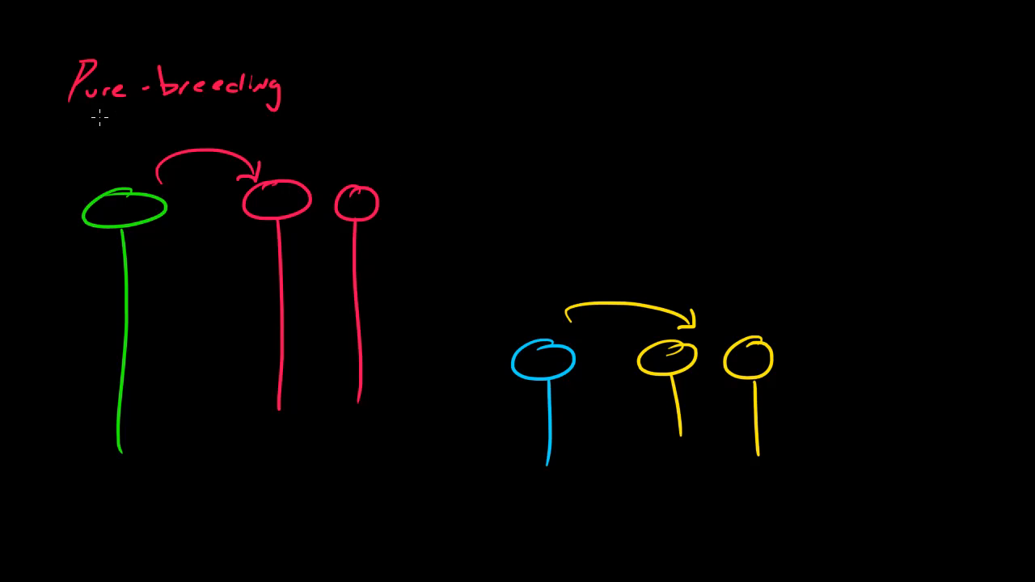
pyautogui.moveTo(55, 126); pyautogui.dragTo(274, 120)
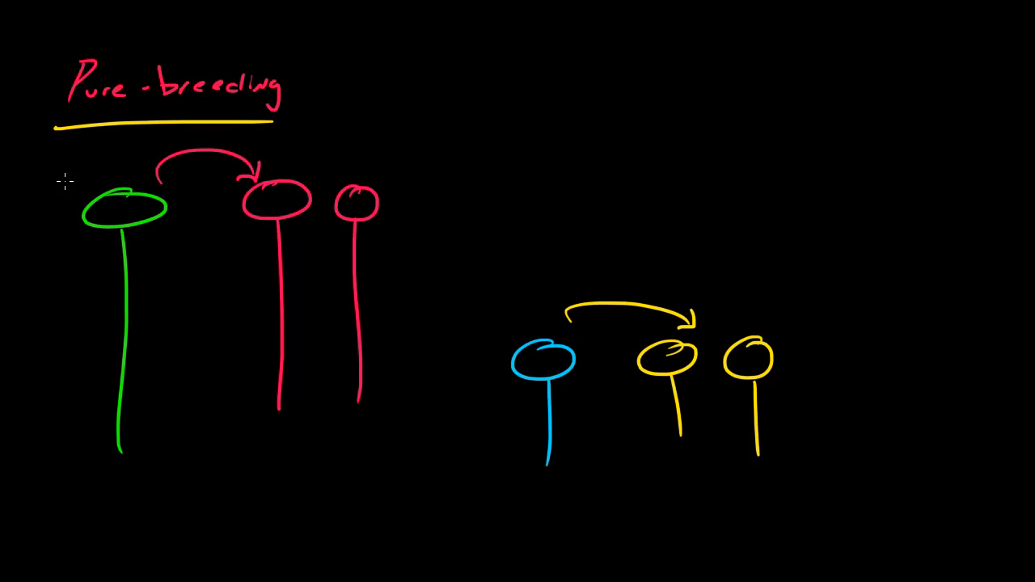
pyautogui.moveTo(602, 88)
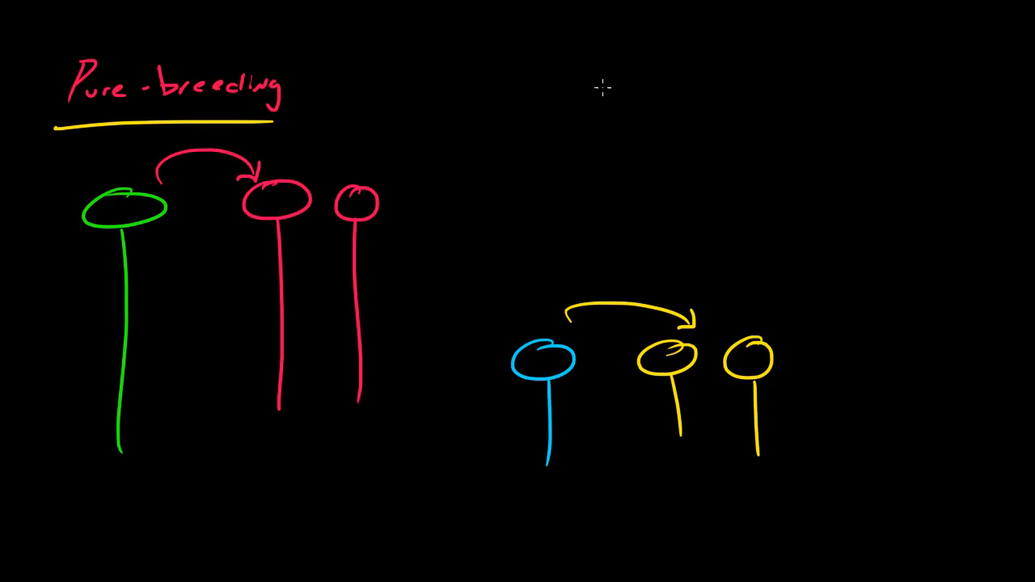
pyautogui.moveTo(619, 155)
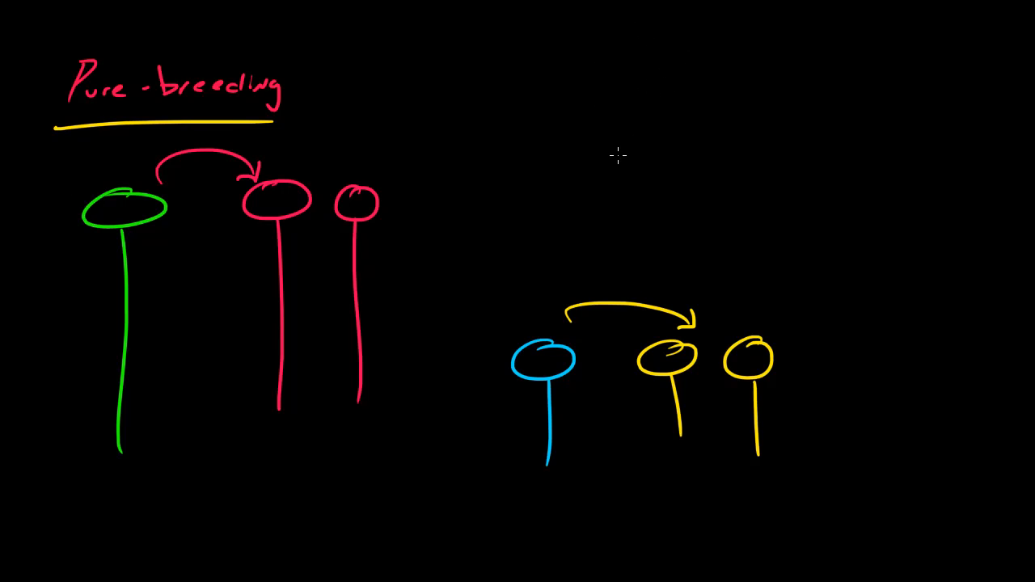
pyautogui.moveTo(645, 57)
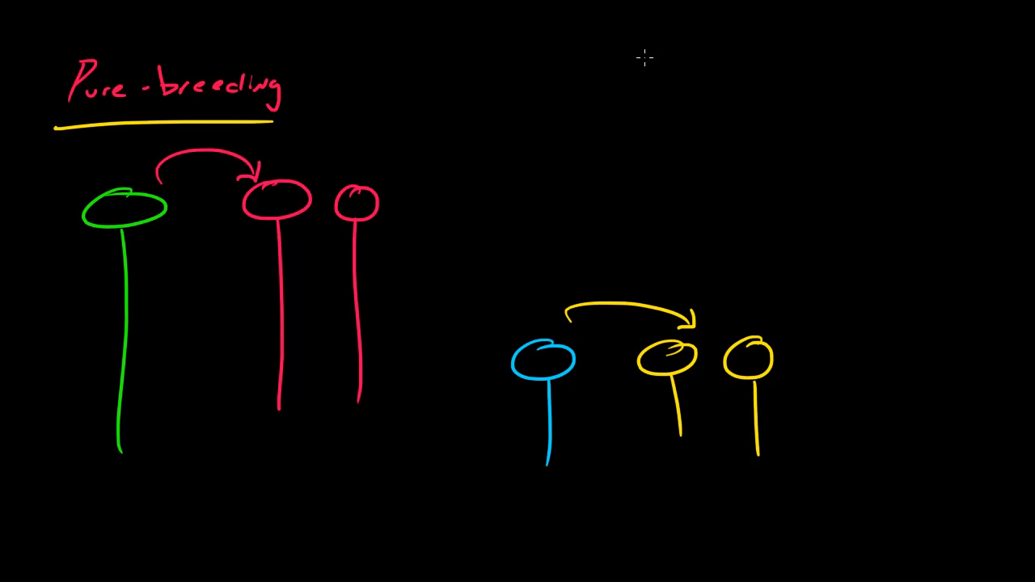
# Write P1, F1 and F2 at the top right and circle each in red
pyautogui.moveTo(657, 71); pyautogui.dragTo(647, 44)
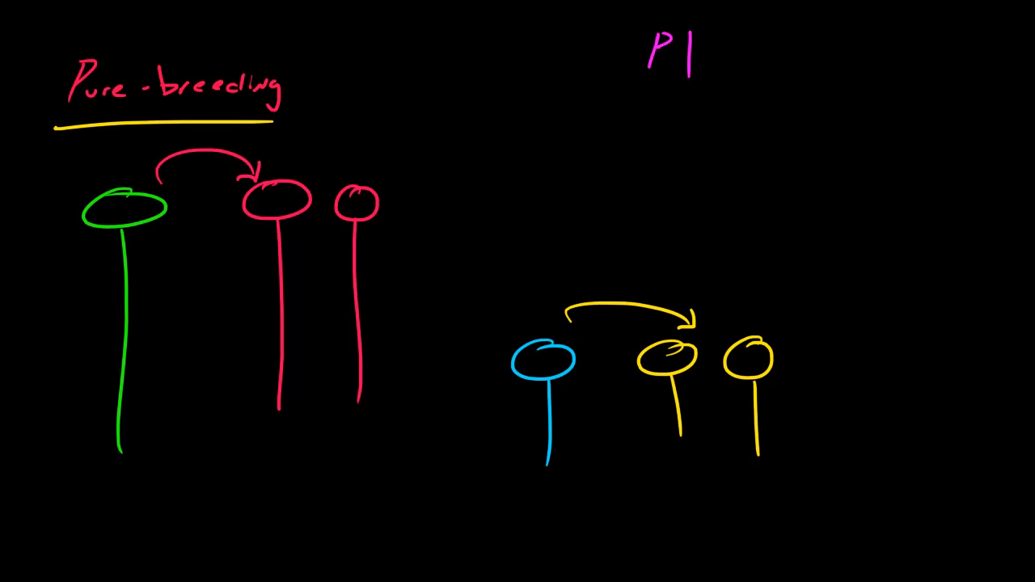
pyautogui.moveTo(20, 151)
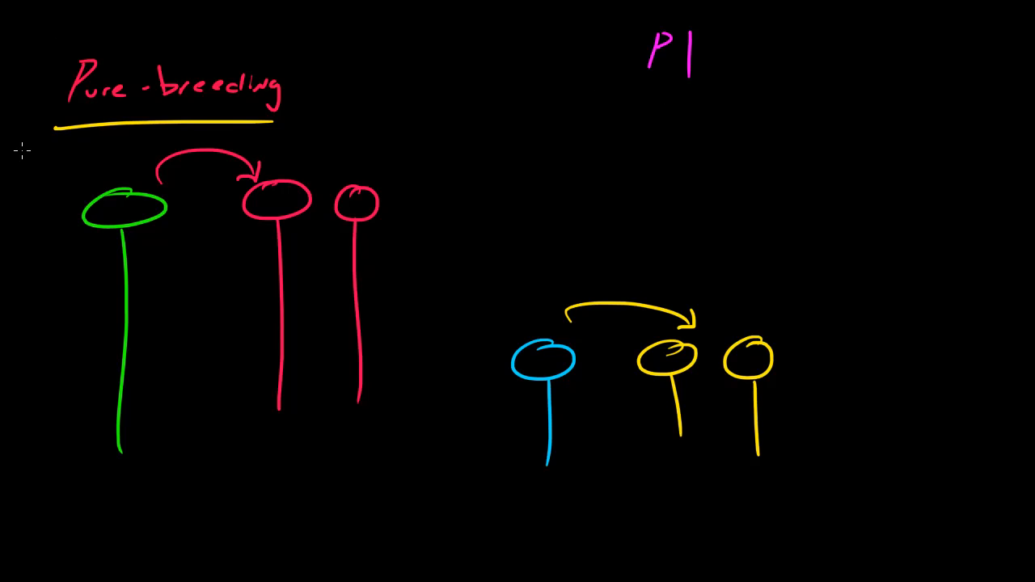
pyautogui.moveTo(760, 68)
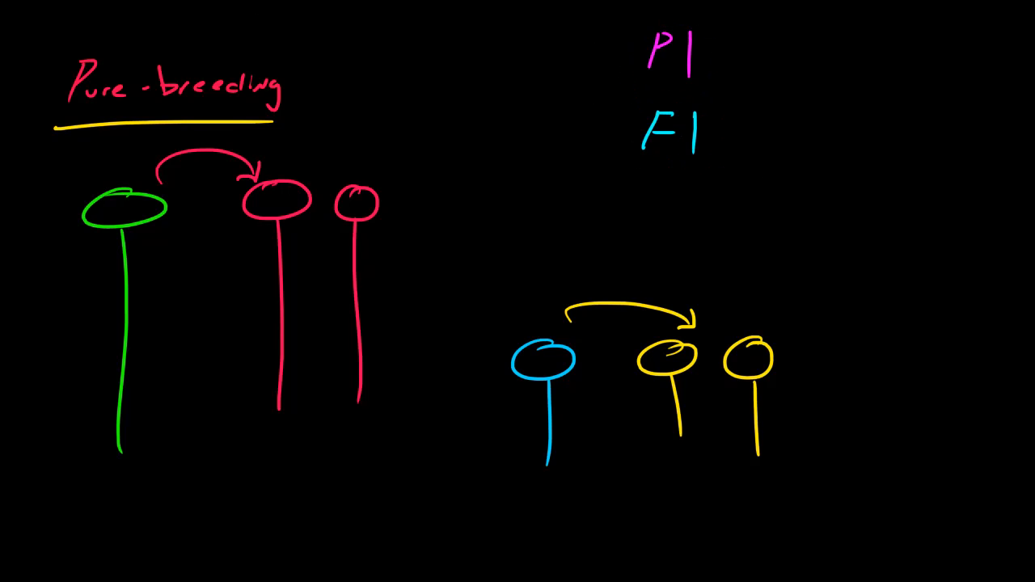
pyautogui.click(647, 202)
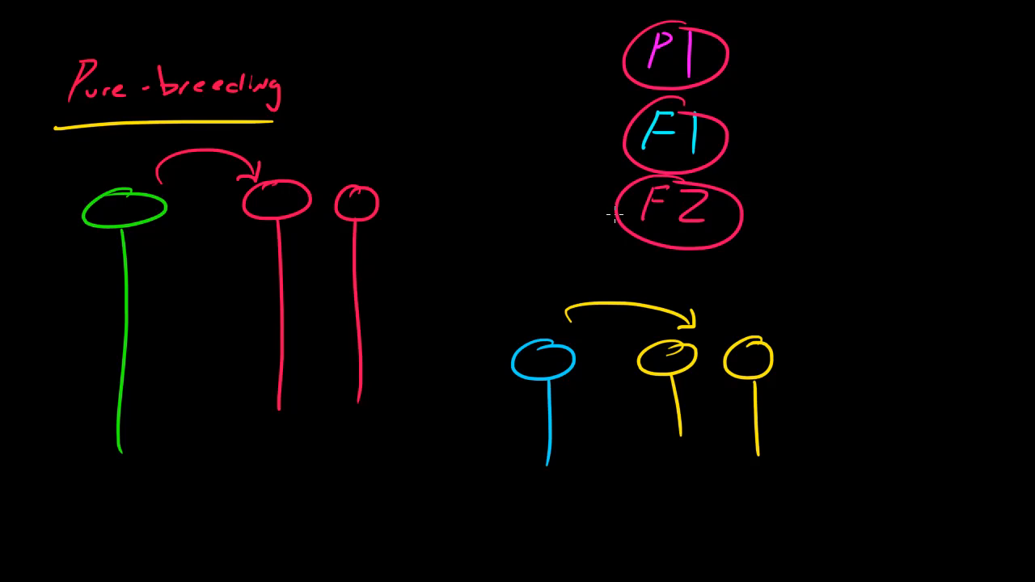
pyautogui.moveTo(599, 216)
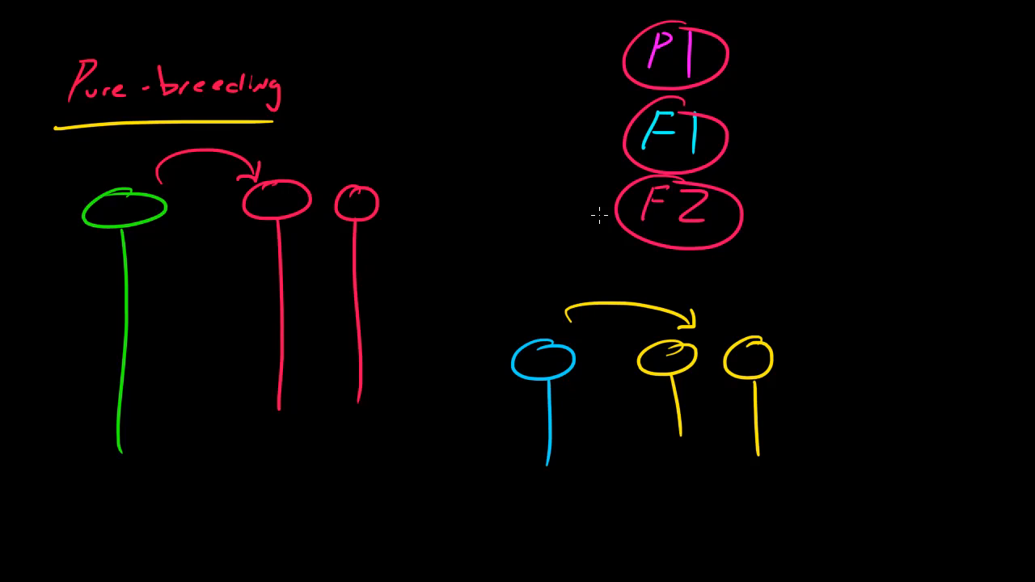